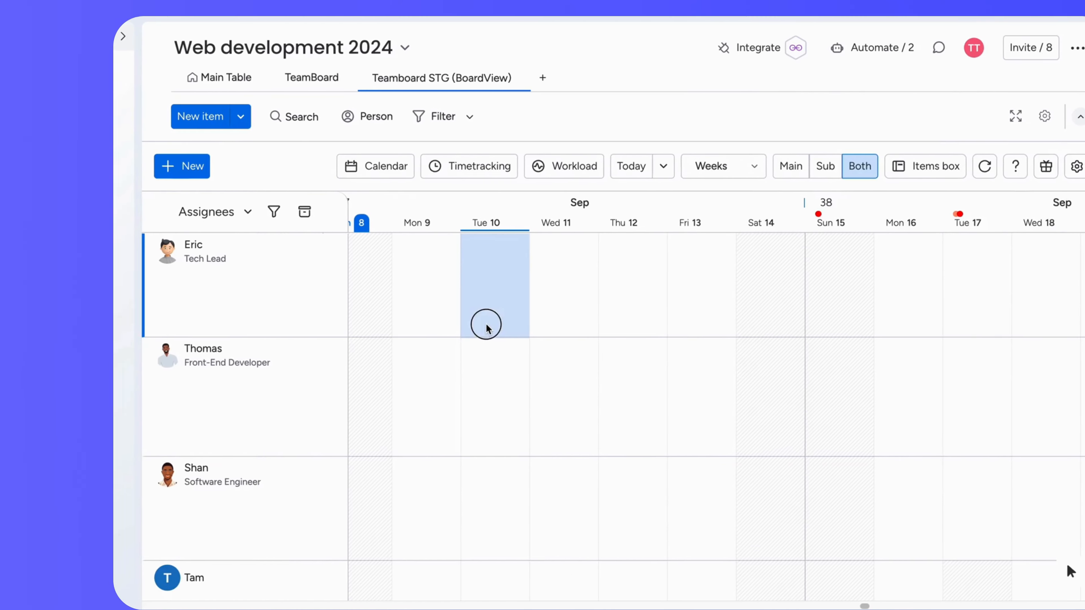
Start a new item in Eric's Tuesday Sep 10 cell on the TeamBoard schedule.
left_click(487, 327)
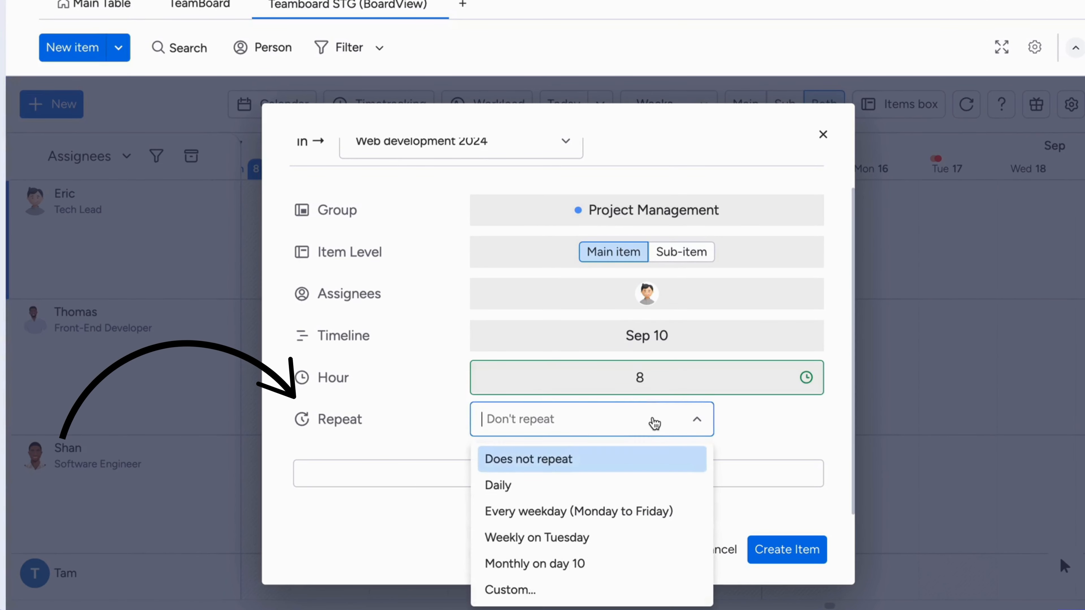
mouse_move(608, 487)
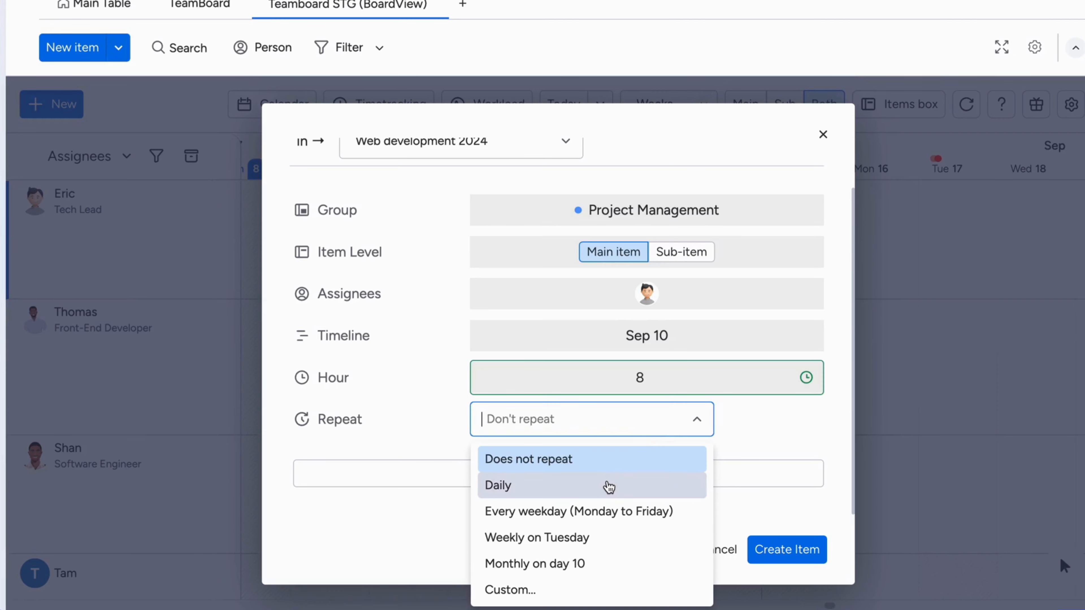
mouse_move(663, 515)
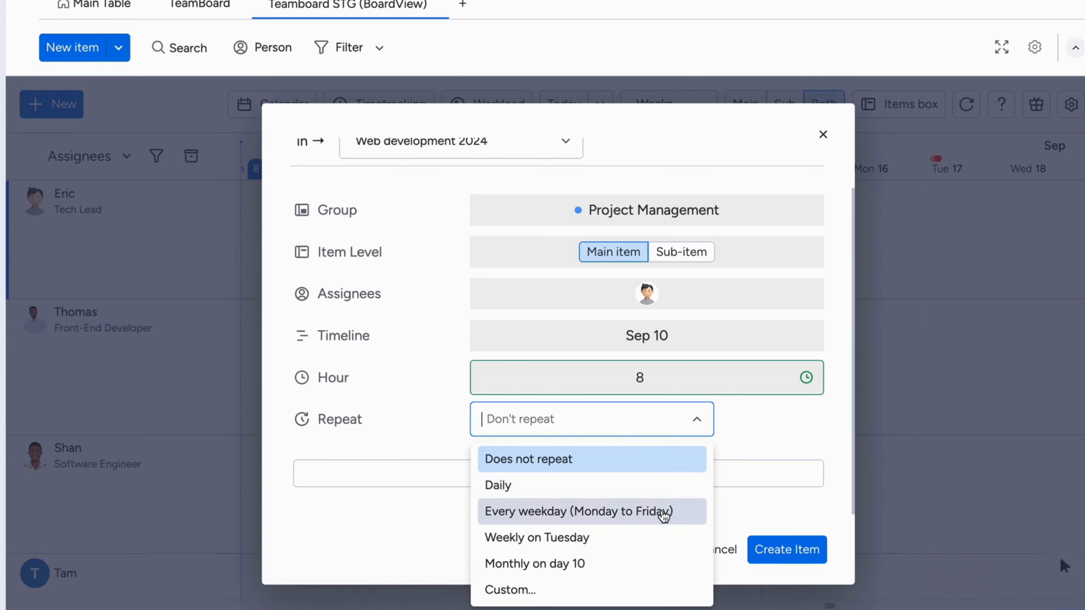
mouse_move(612, 579)
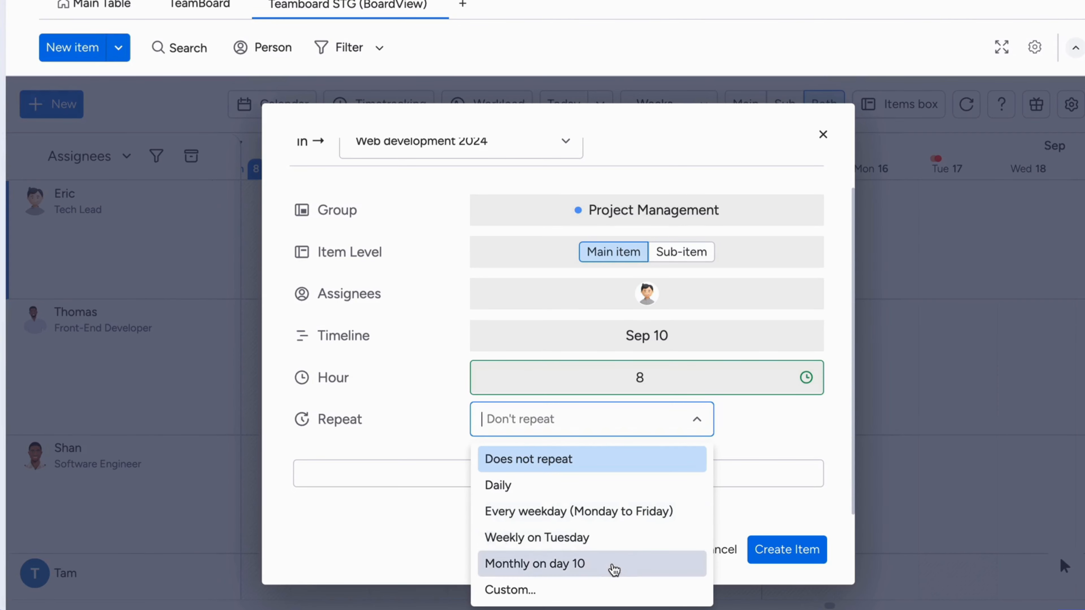
Set a custom weekly repeat on Tuesday, ending Mar 10, 2025.
left_click(512, 590)
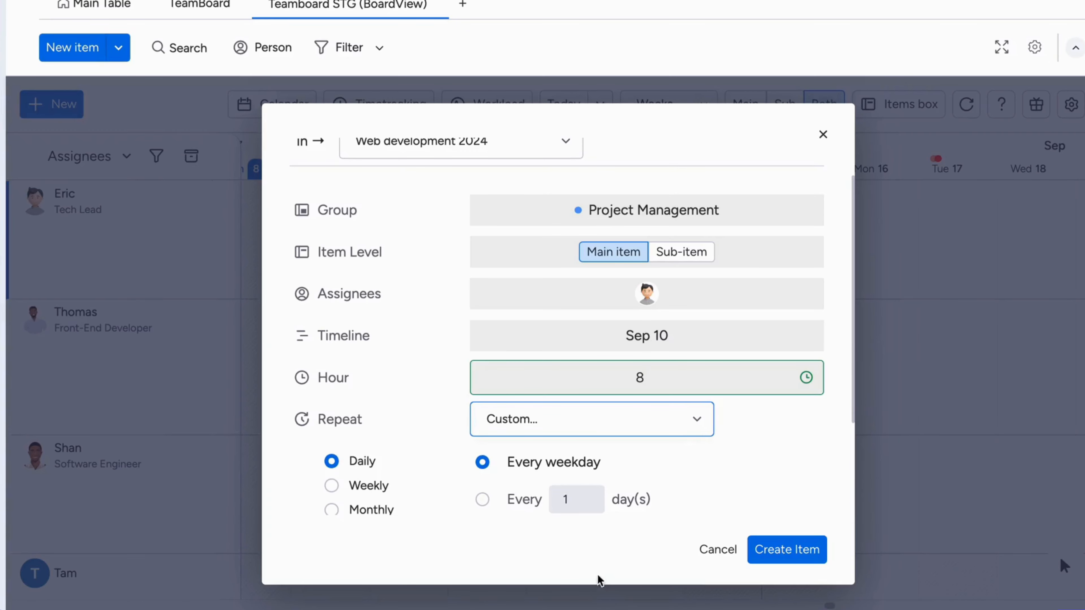
scroll("down", 3)
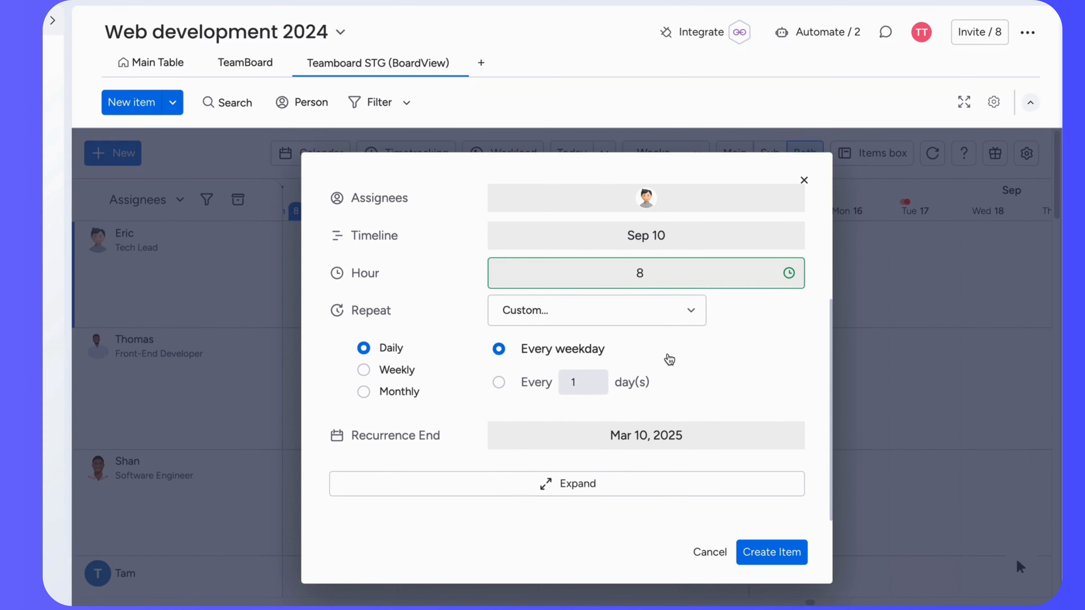
left_click(364, 369)
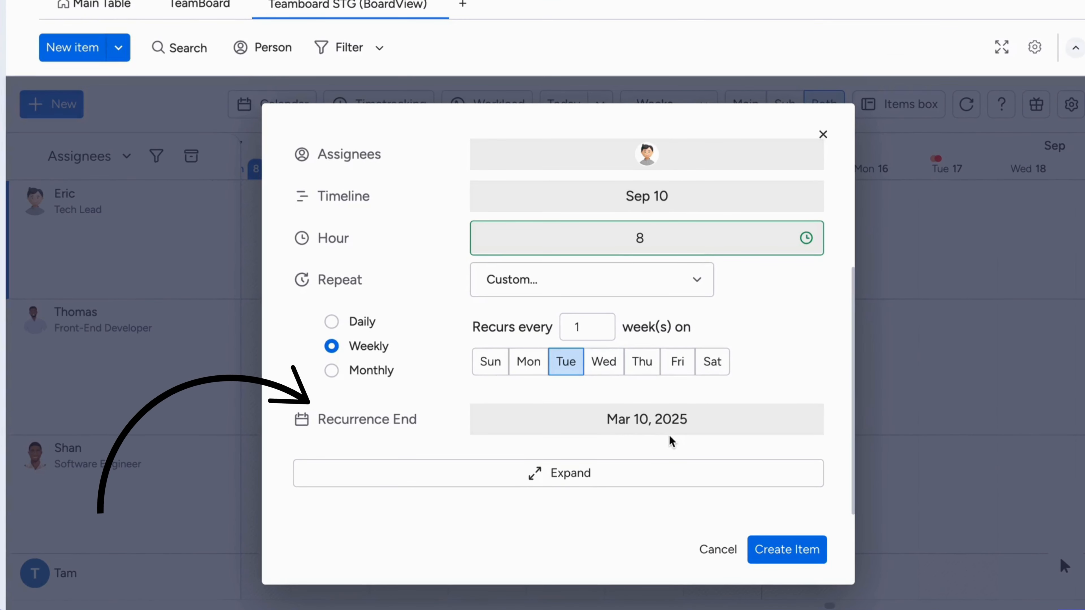
Create the item as repeating so it lands on Eric's Tuesdays Sep 17 and Sep 24.
left_click(787, 550)
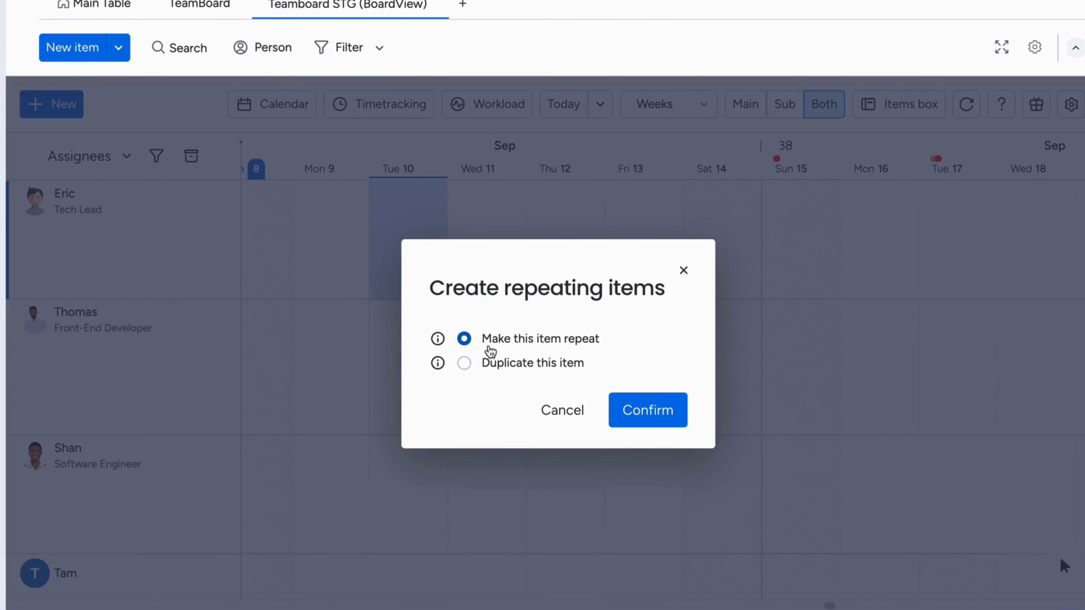
mouse_move(437, 339)
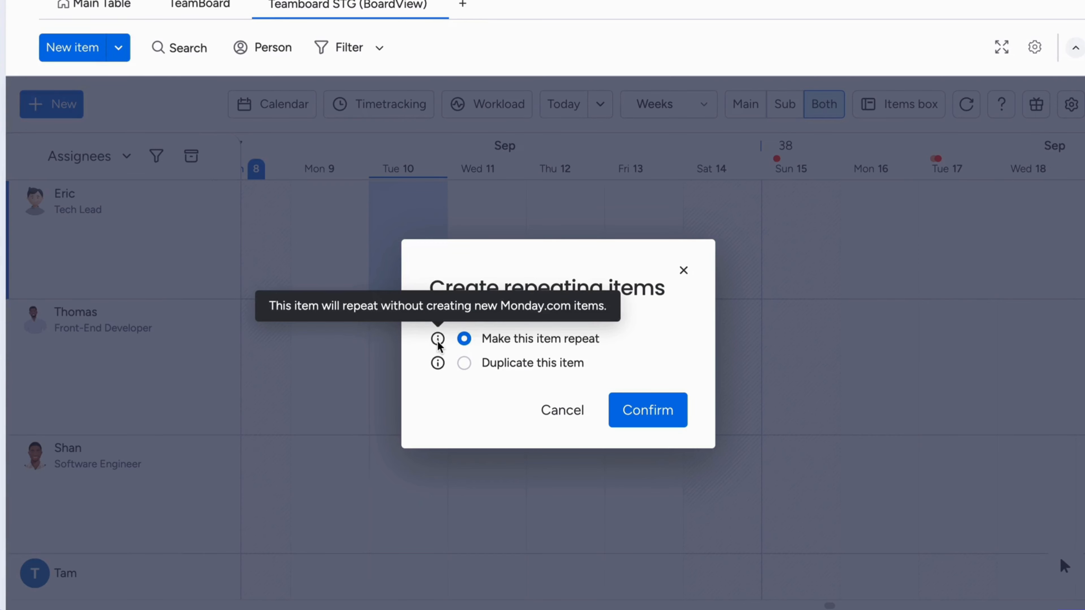
mouse_move(440, 367)
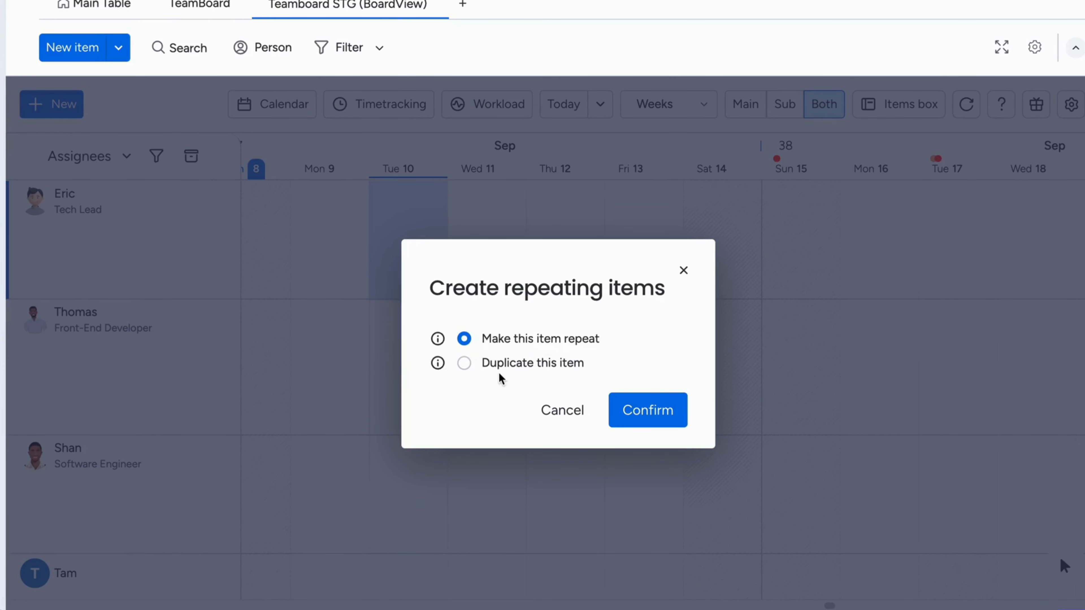
mouse_move(635, 421)
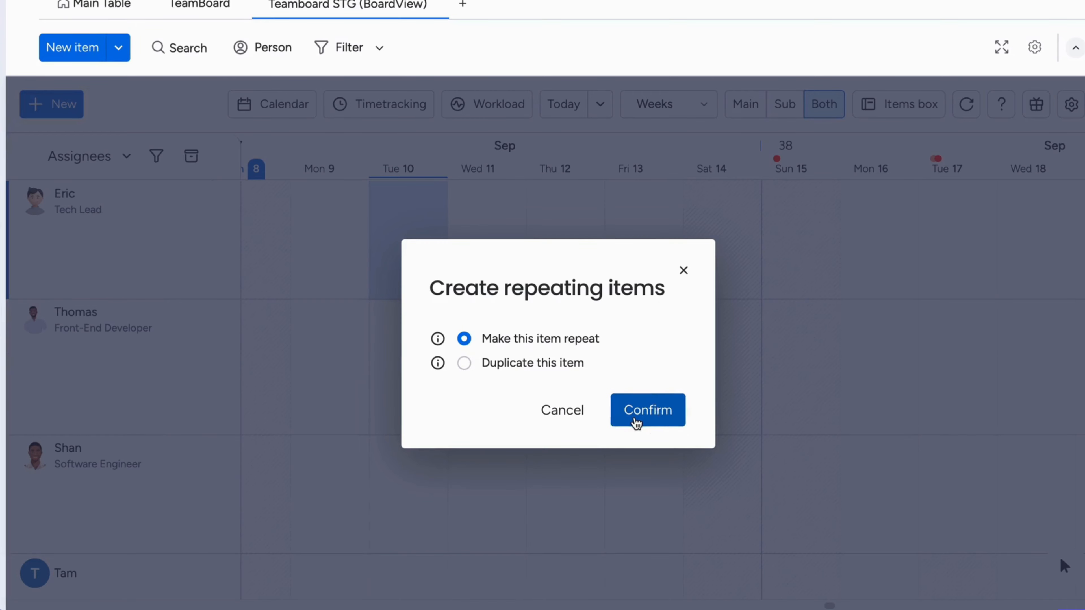
left_click(648, 411)
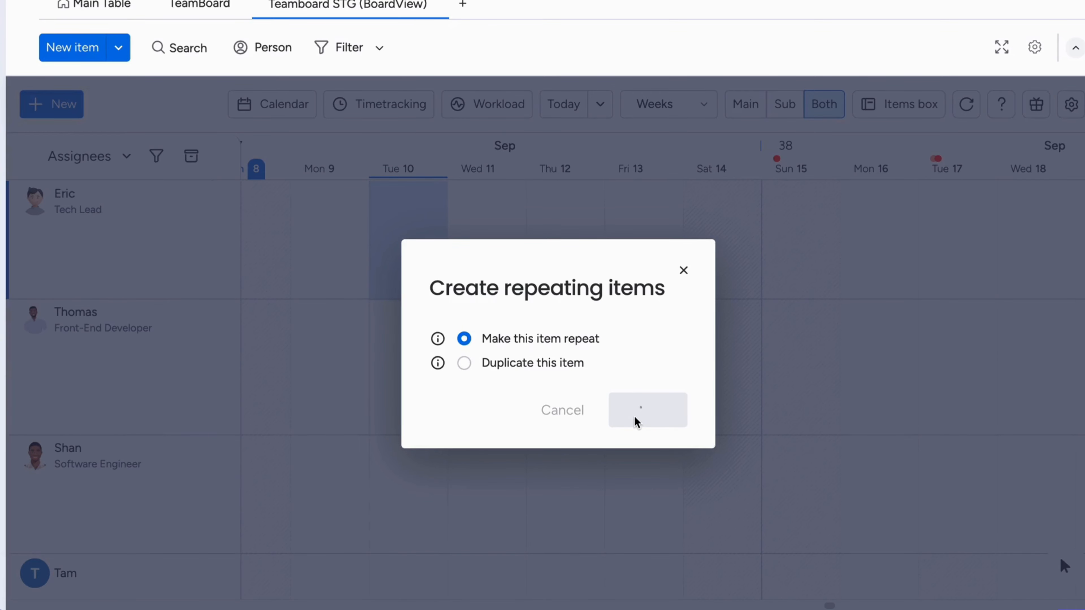
left_click(647, 412)
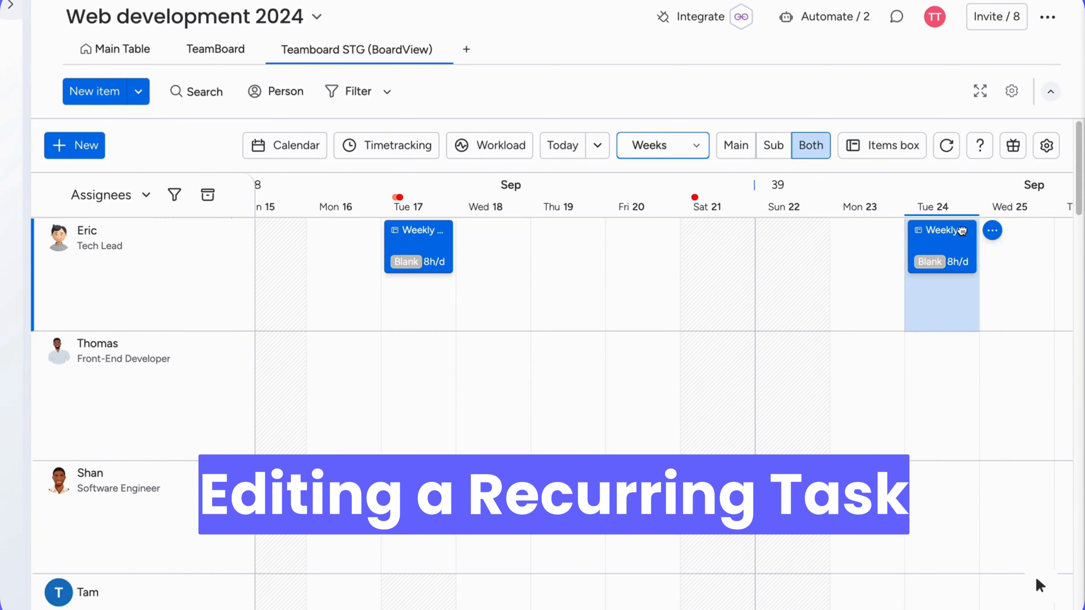
Set the Sep 24 Weekly Team Meeting to 4 hours for this and following items.
left_click(942, 231)
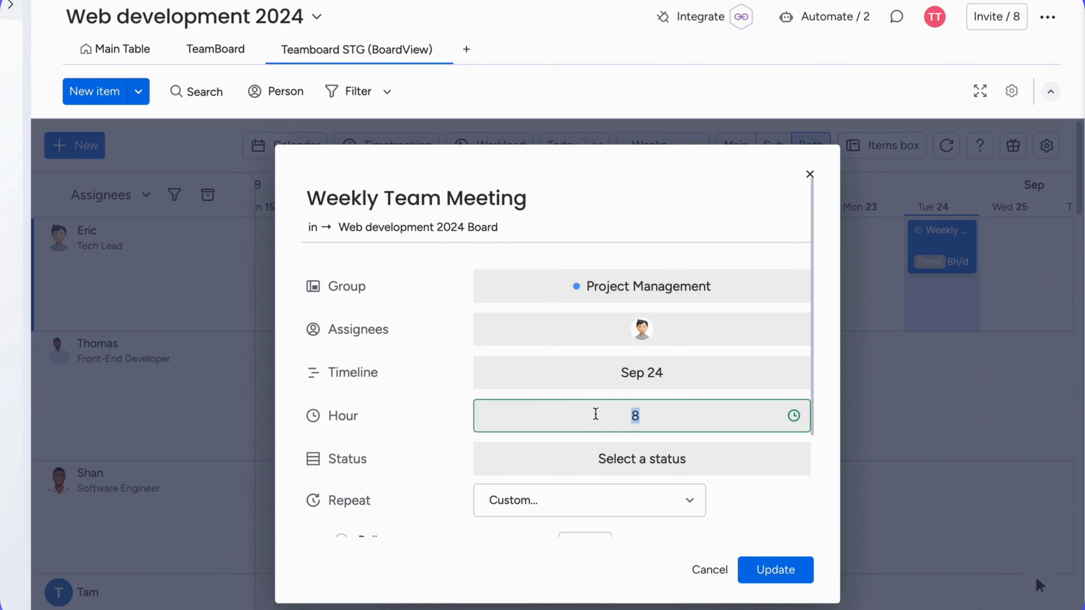
type("4")
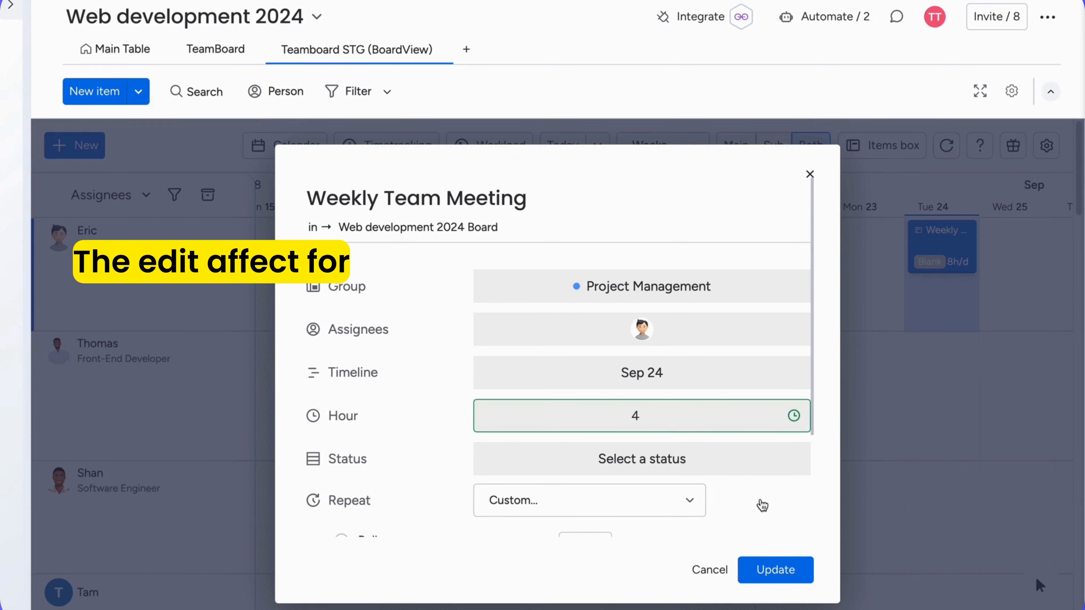
left_click(775, 570)
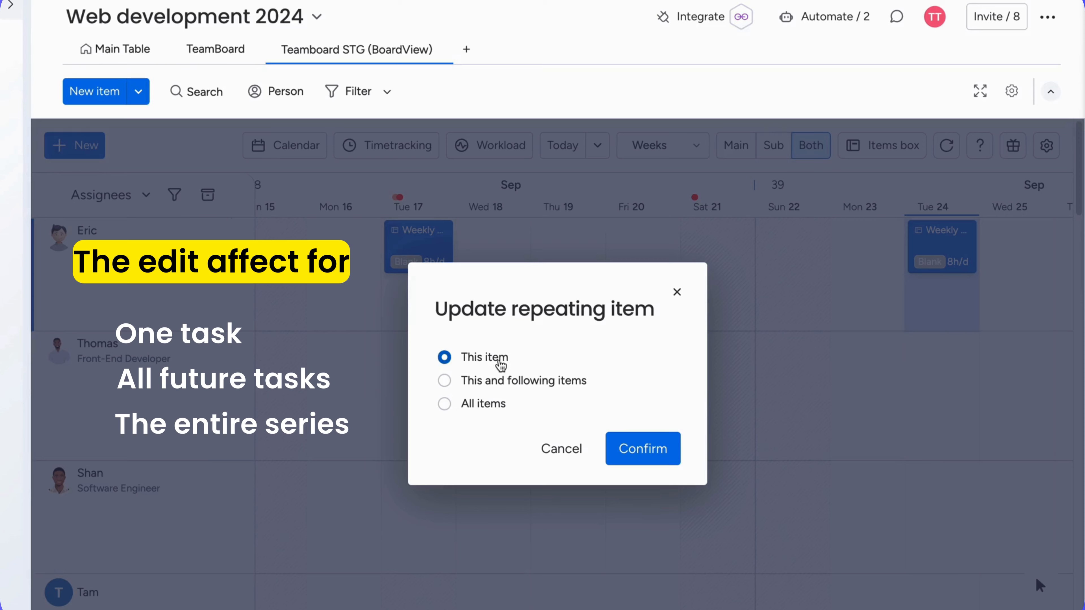
mouse_move(503, 396)
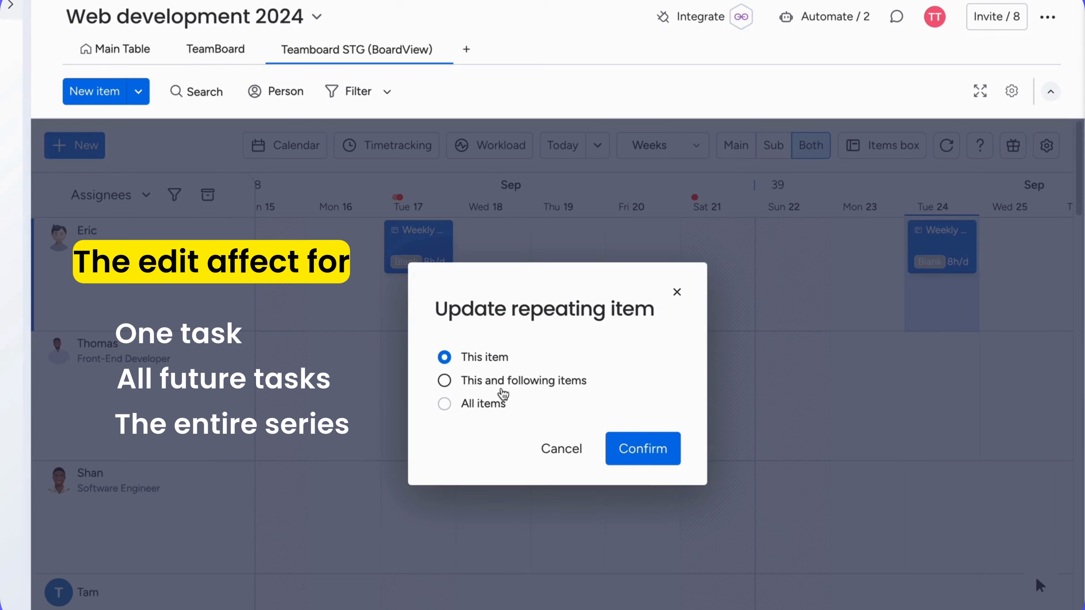
mouse_move(469, 399)
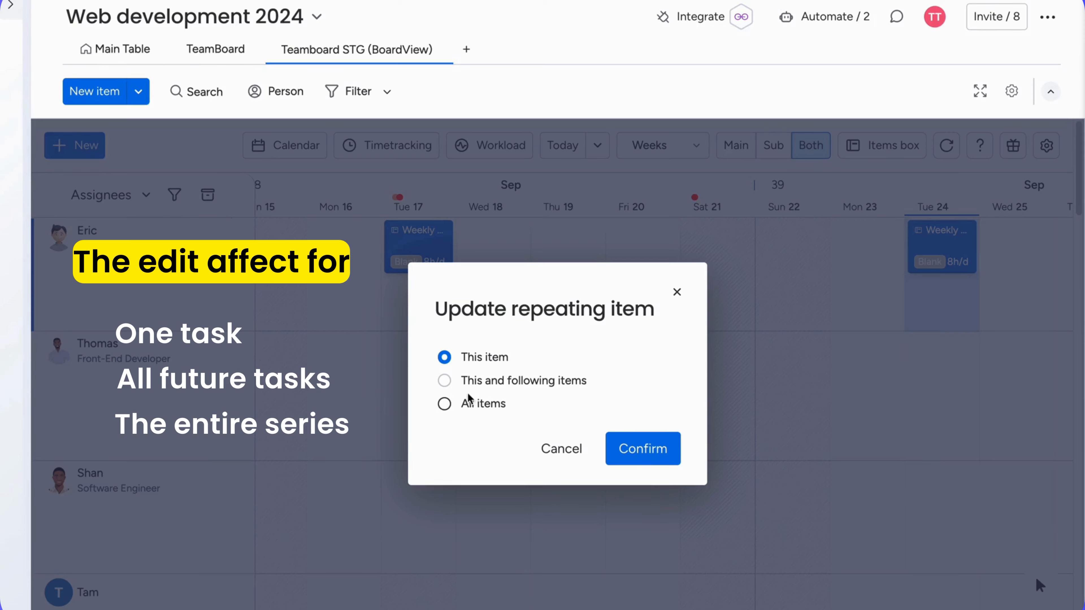
left_click(445, 381)
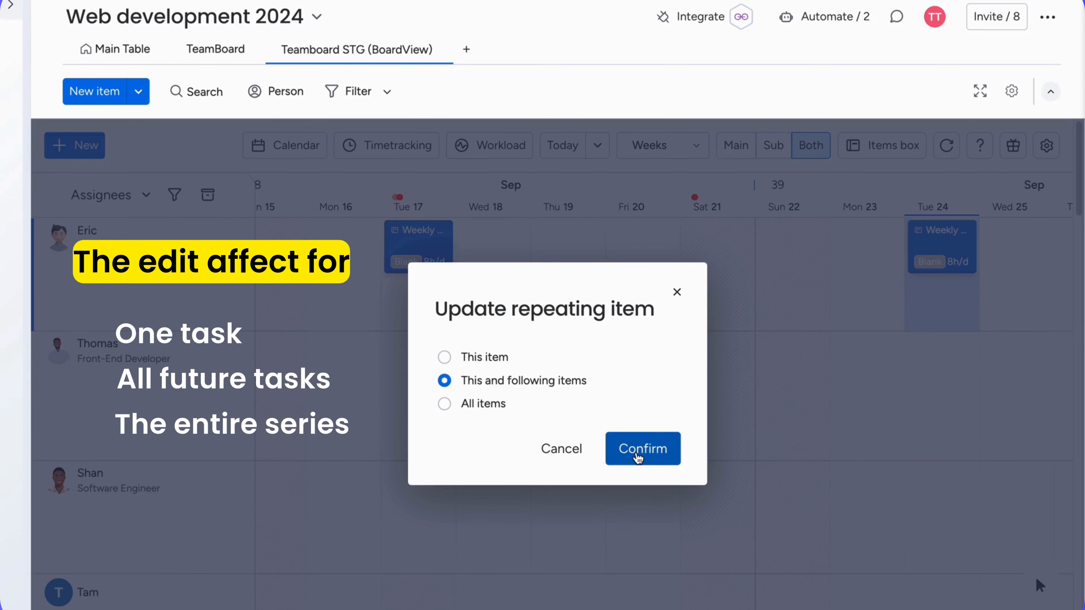
left_click(643, 449)
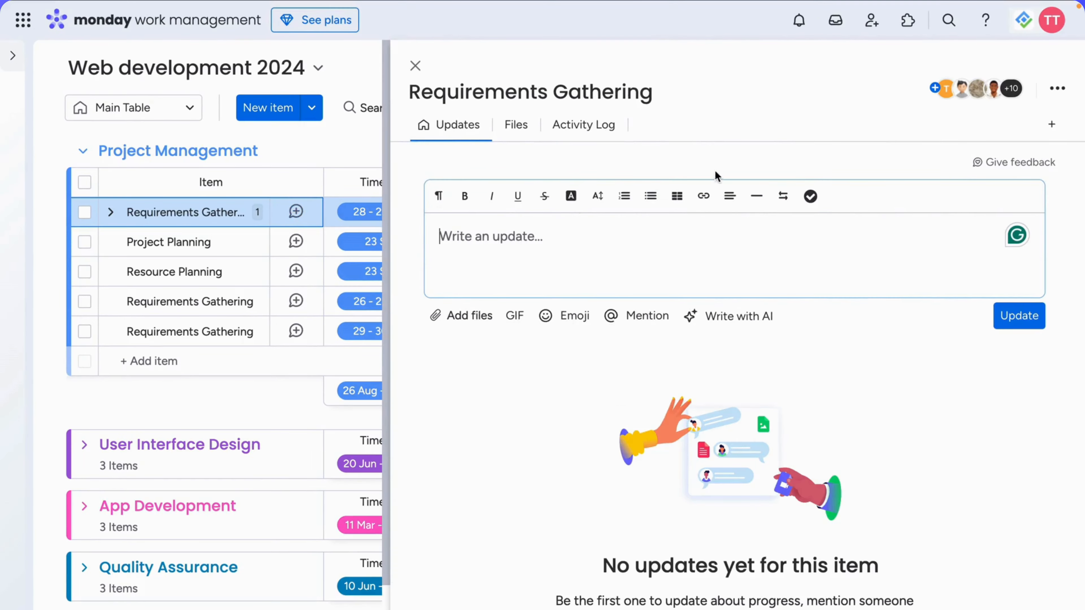
mouse_move(1041, 164)
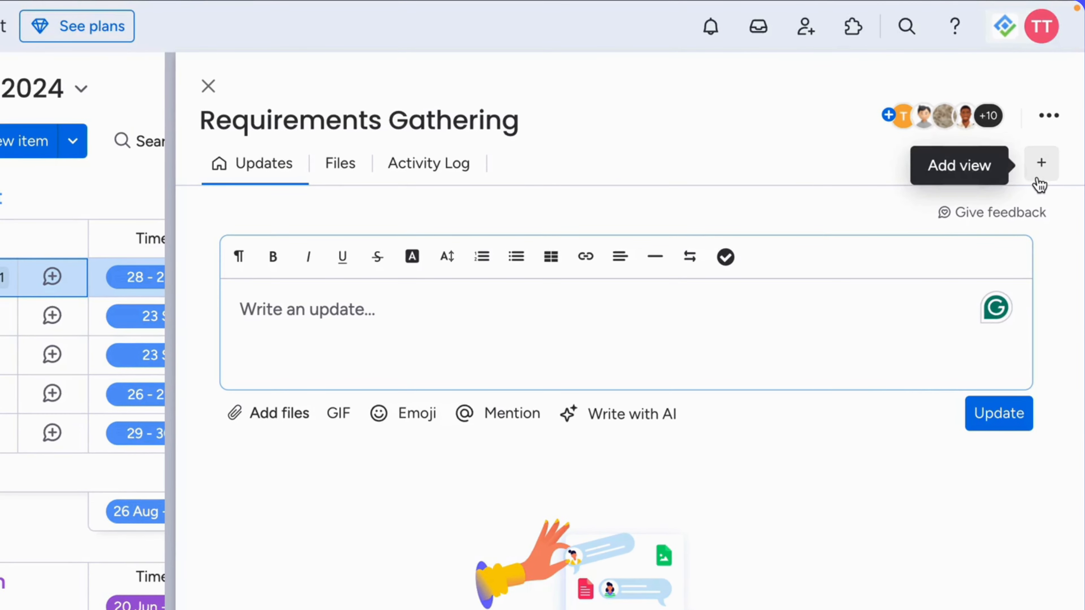
Via the Recurring Tasks view, repeat Requirements Gathering daily as duplicated items.
left_click(1041, 163)
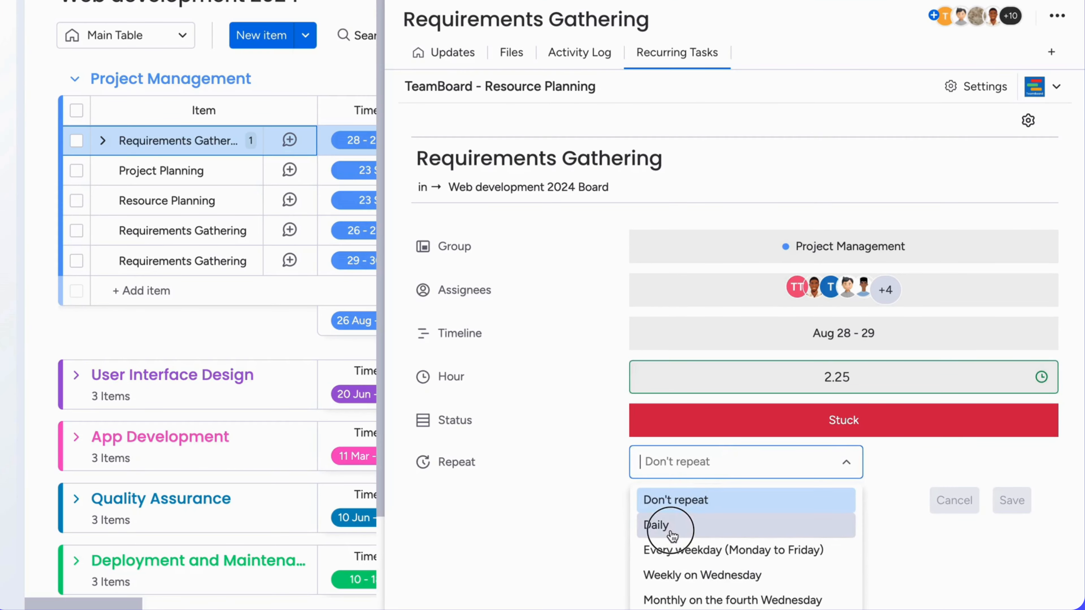
left_click(666, 530)
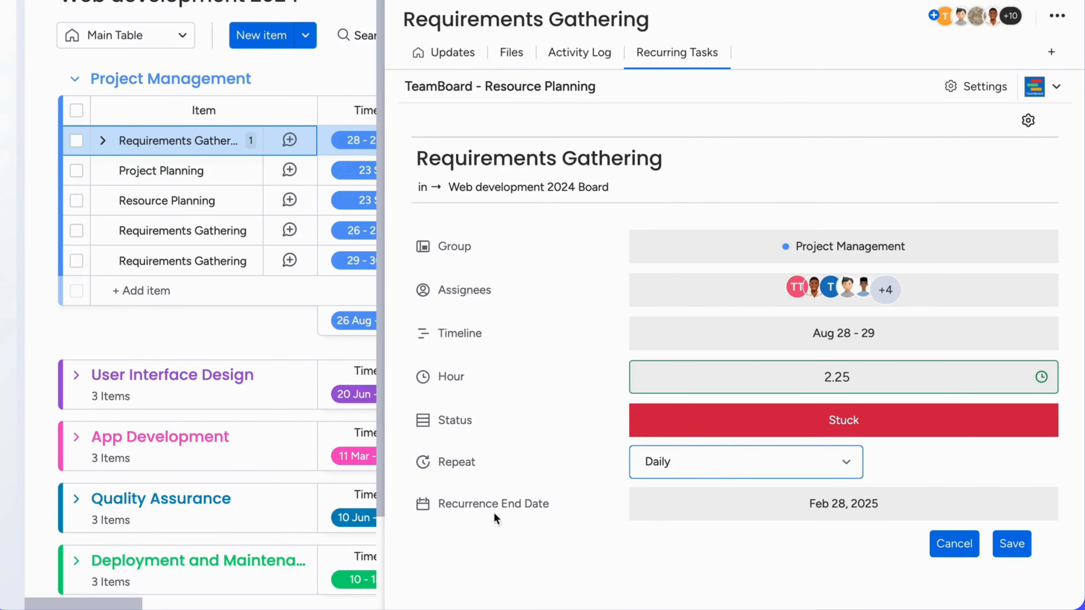
mouse_move(948, 520)
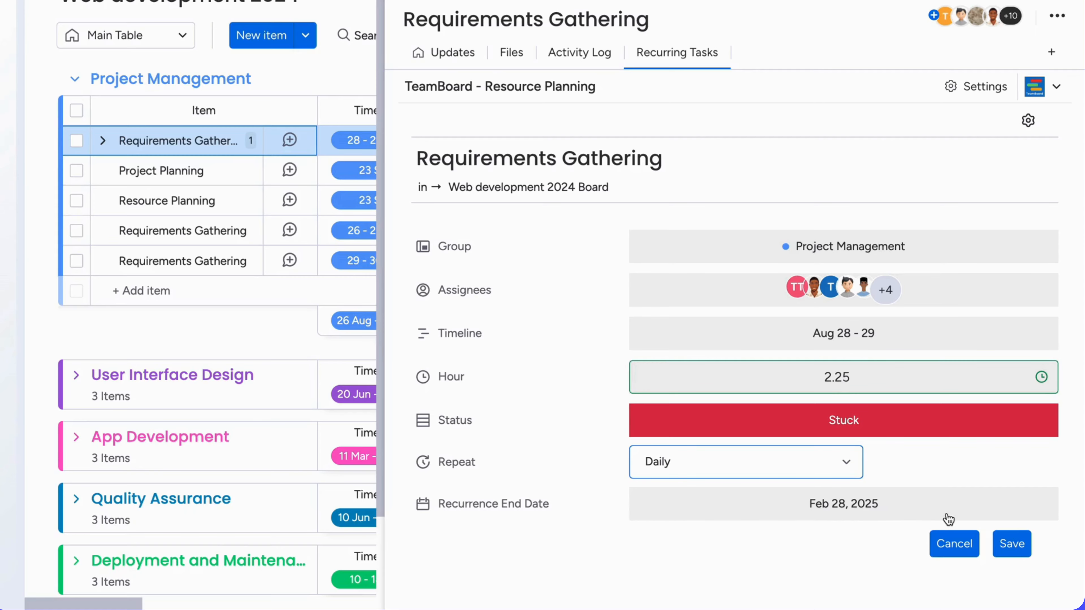
left_click(1011, 543)
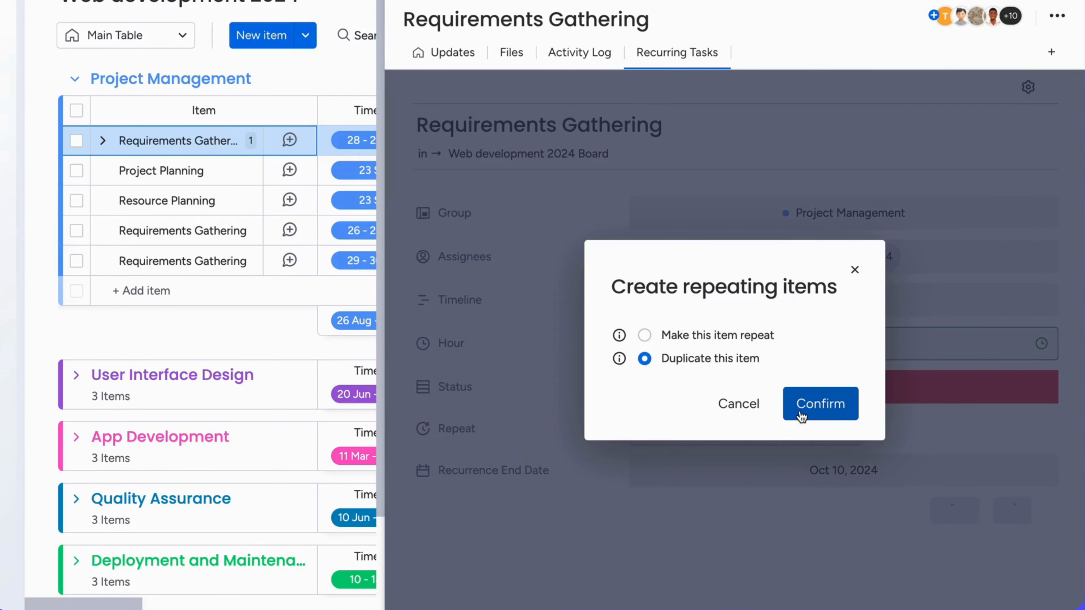
left_click(804, 411)
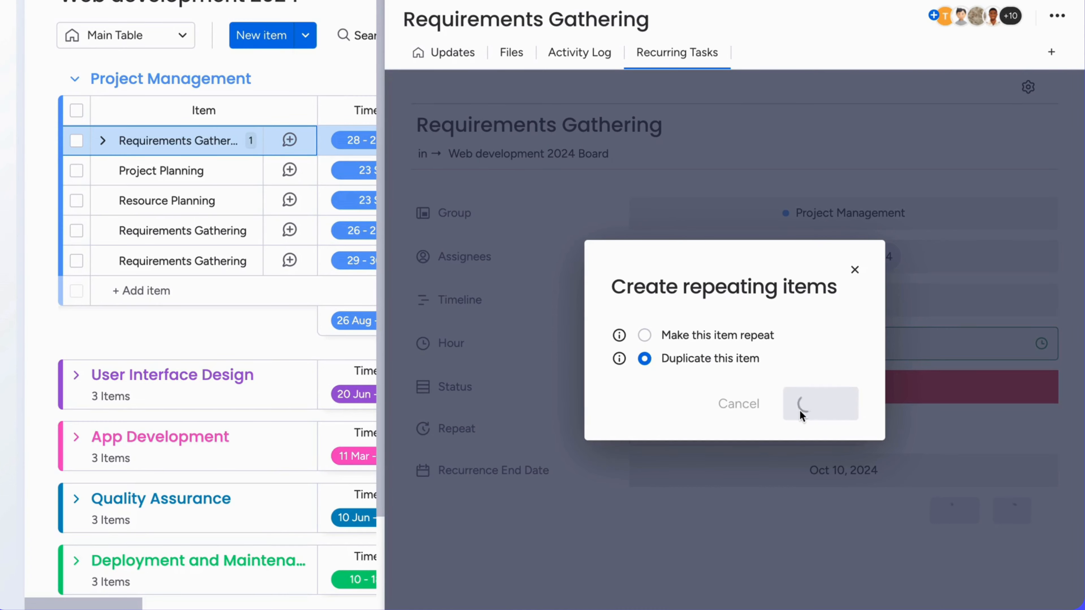
left_click(820, 406)
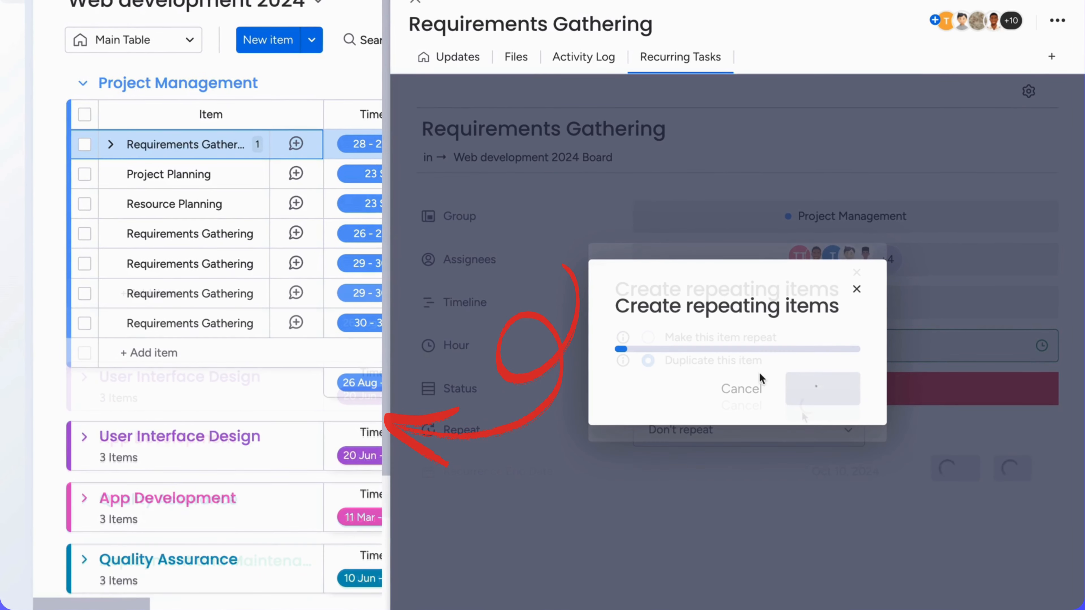